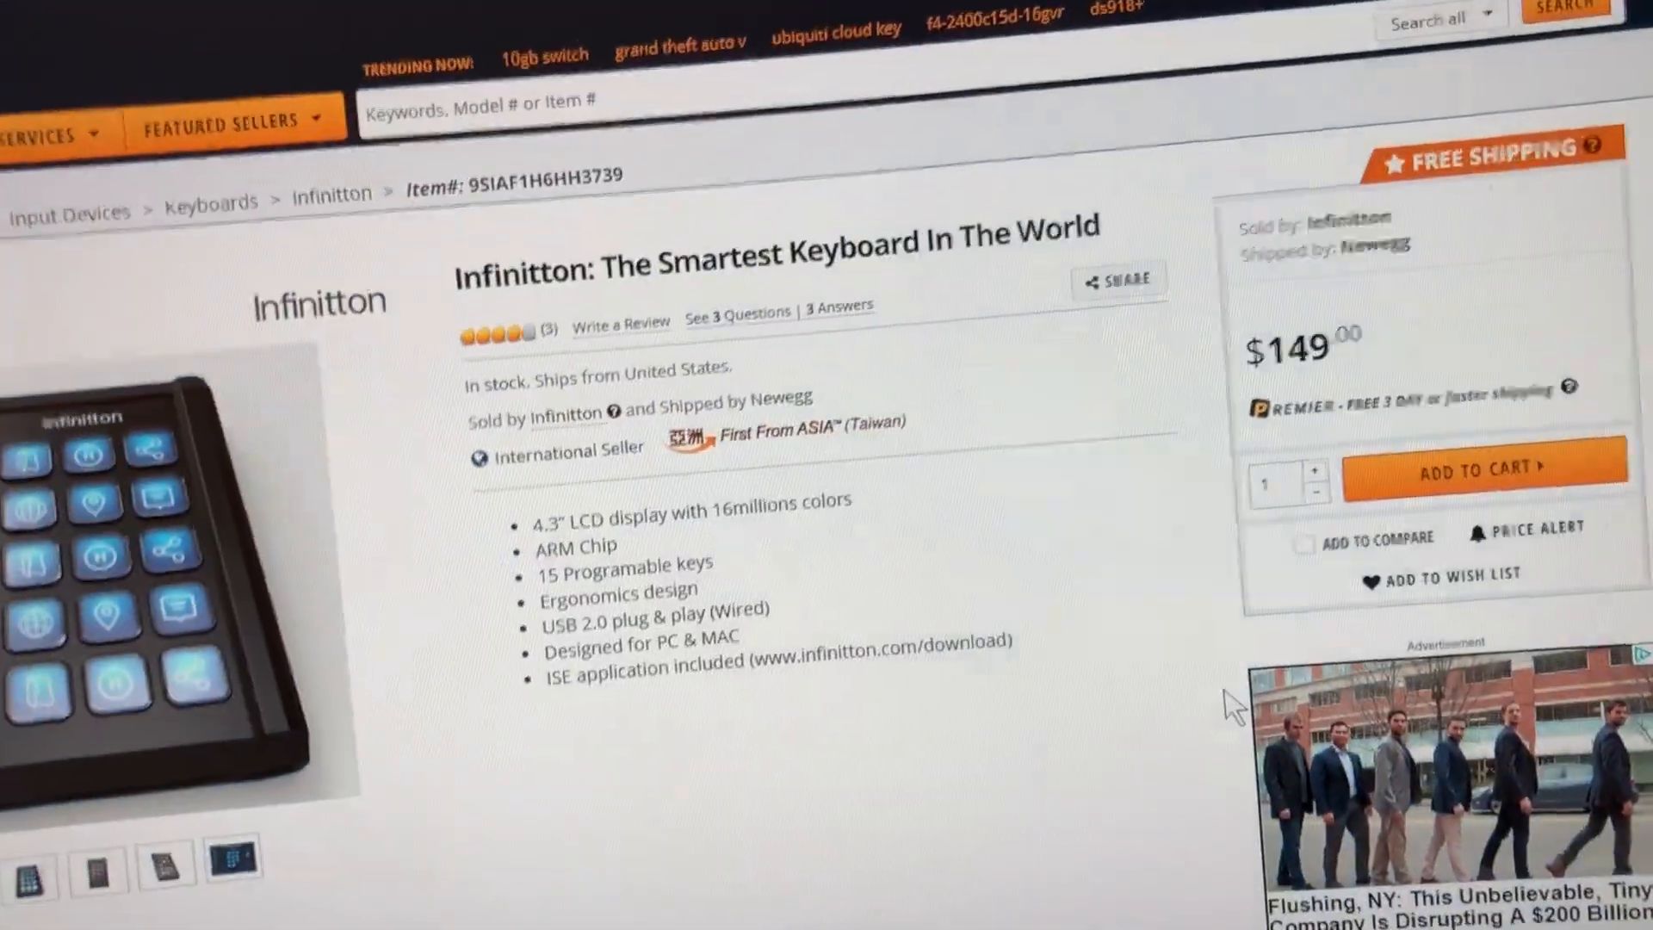
- View the Hotkey, Launch and Text String button-type descriptions in the toolbar, ending on Text String
scroll(down, 3)
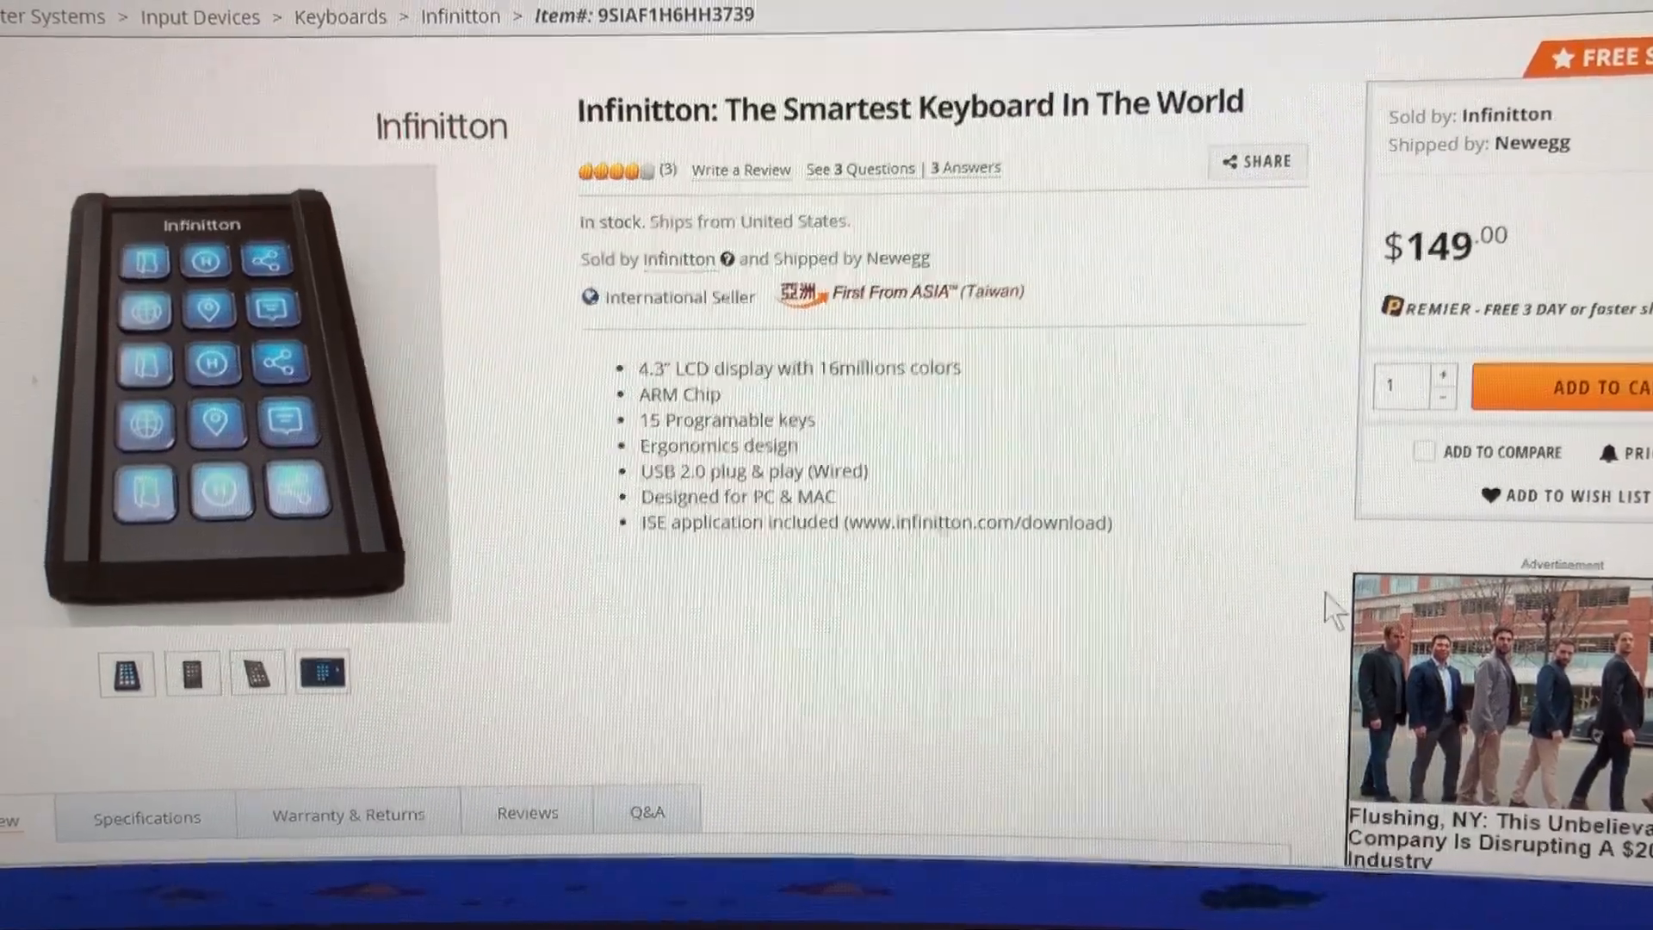
scroll(down, 3)
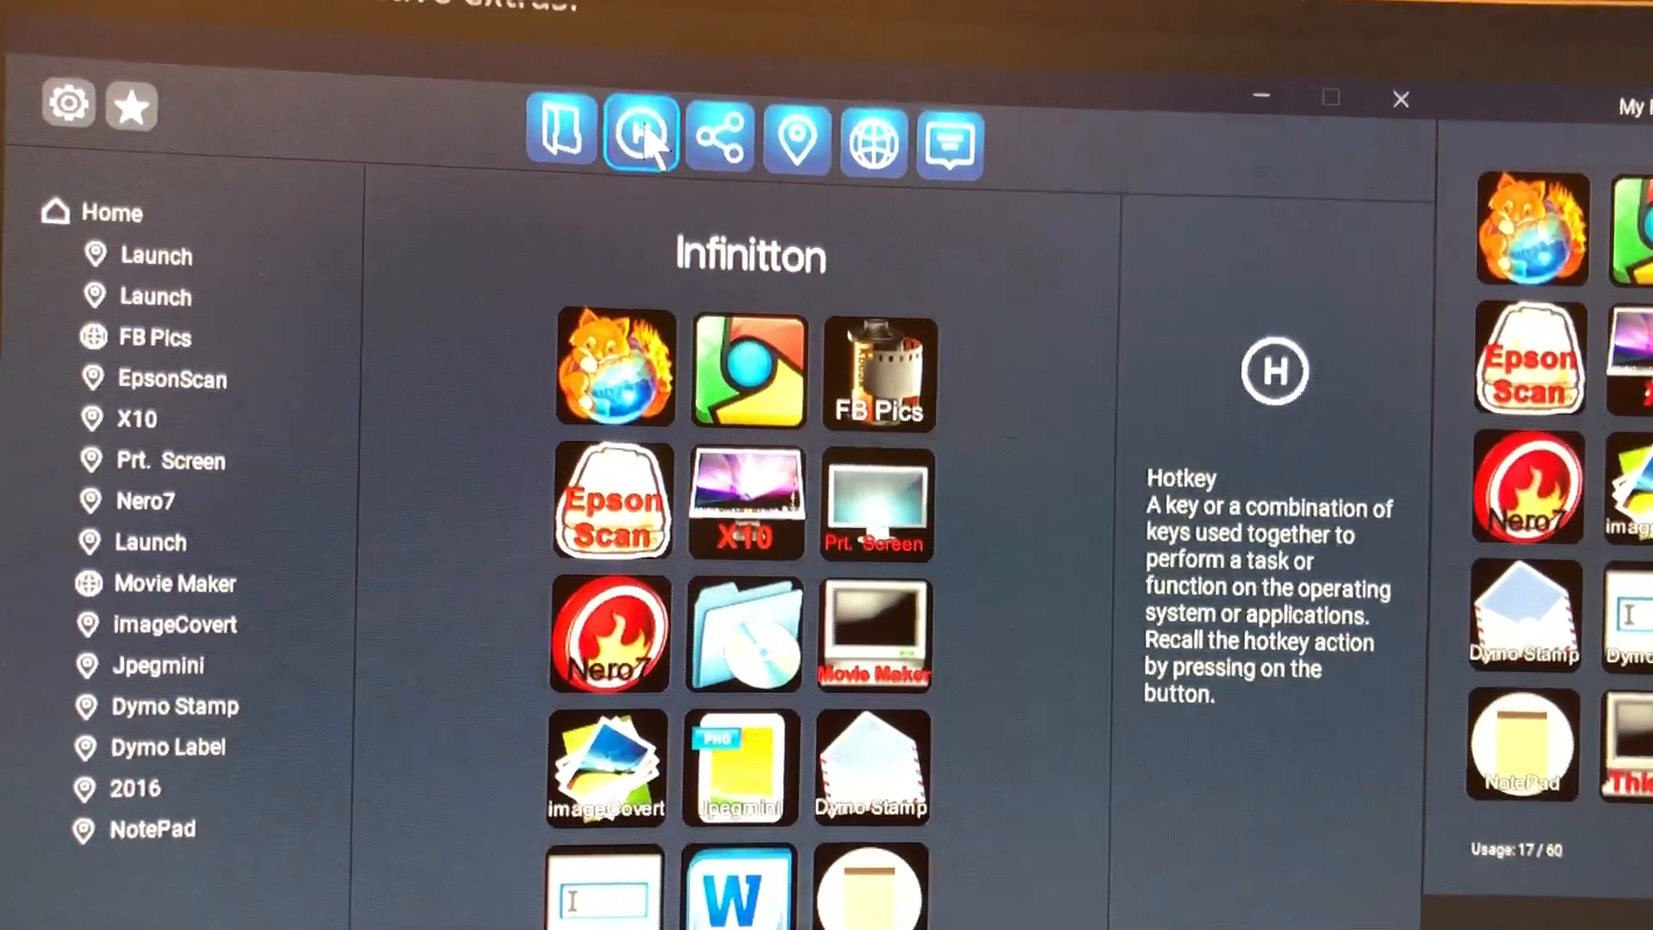
click(720, 134)
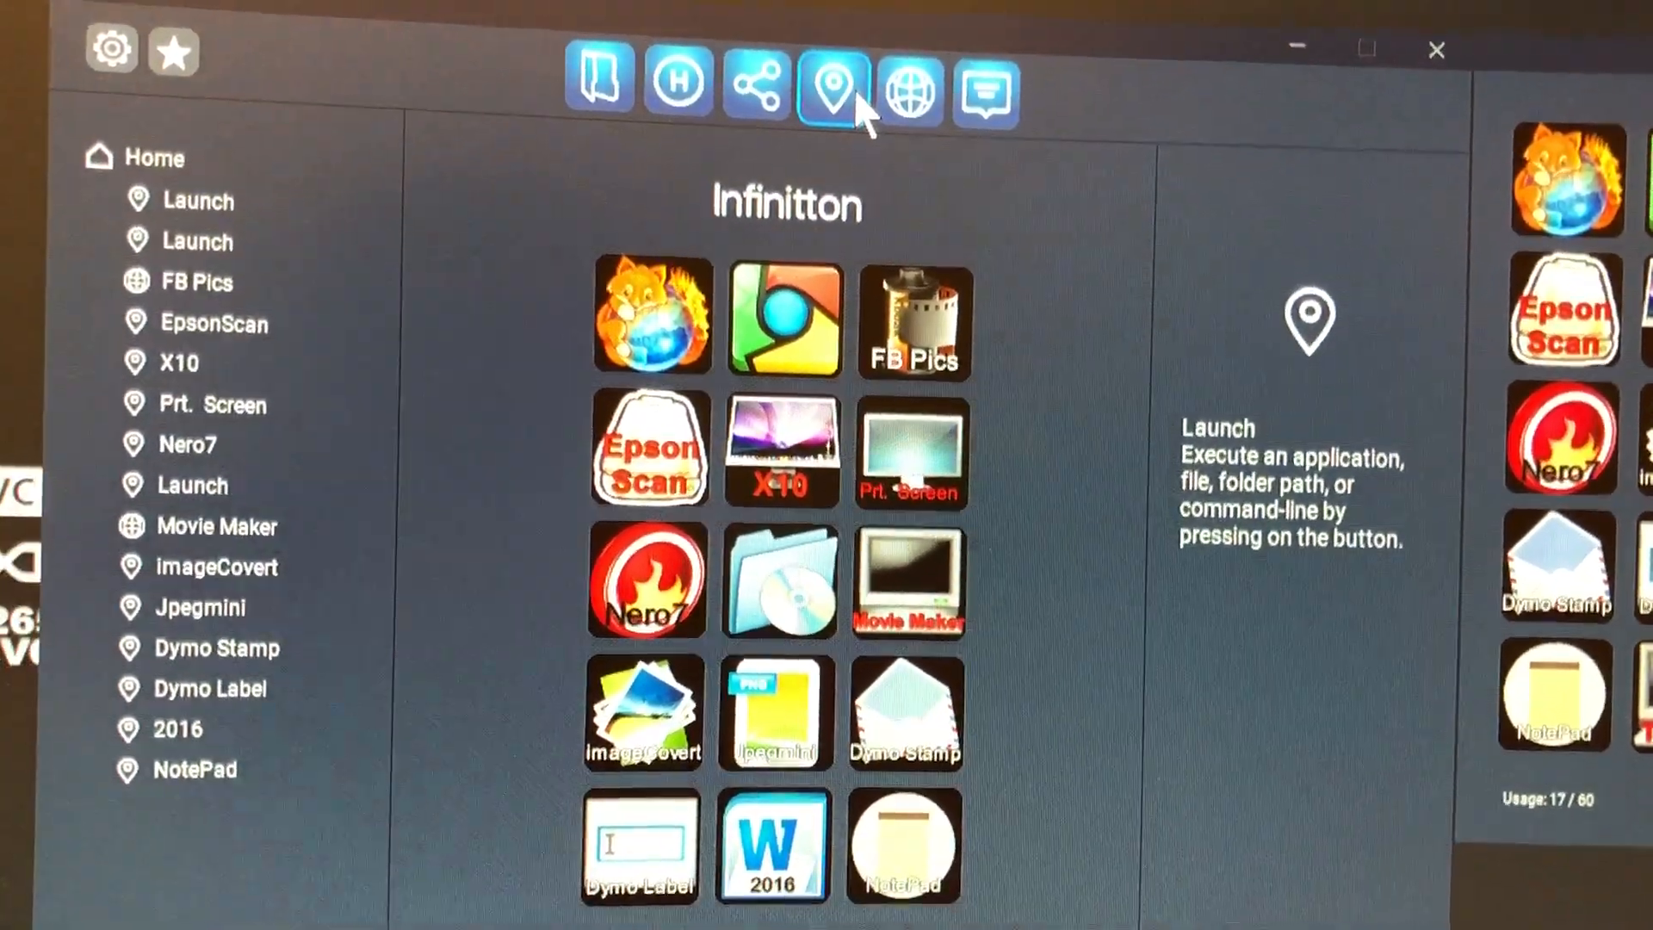
click(908, 90)
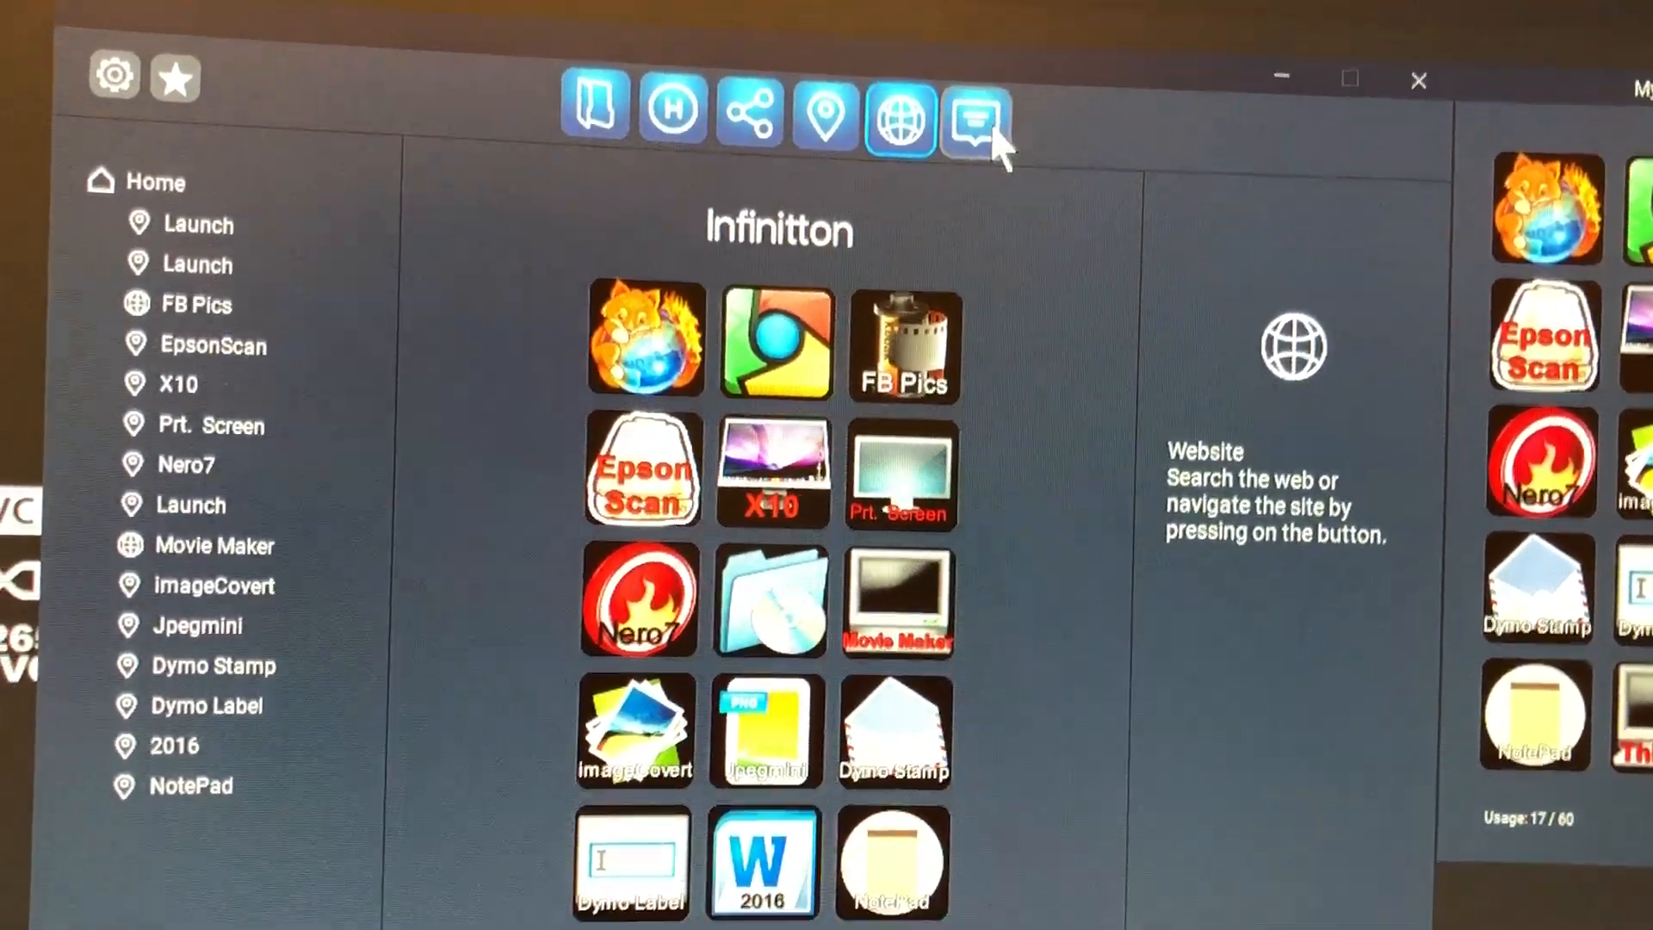
click(972, 119)
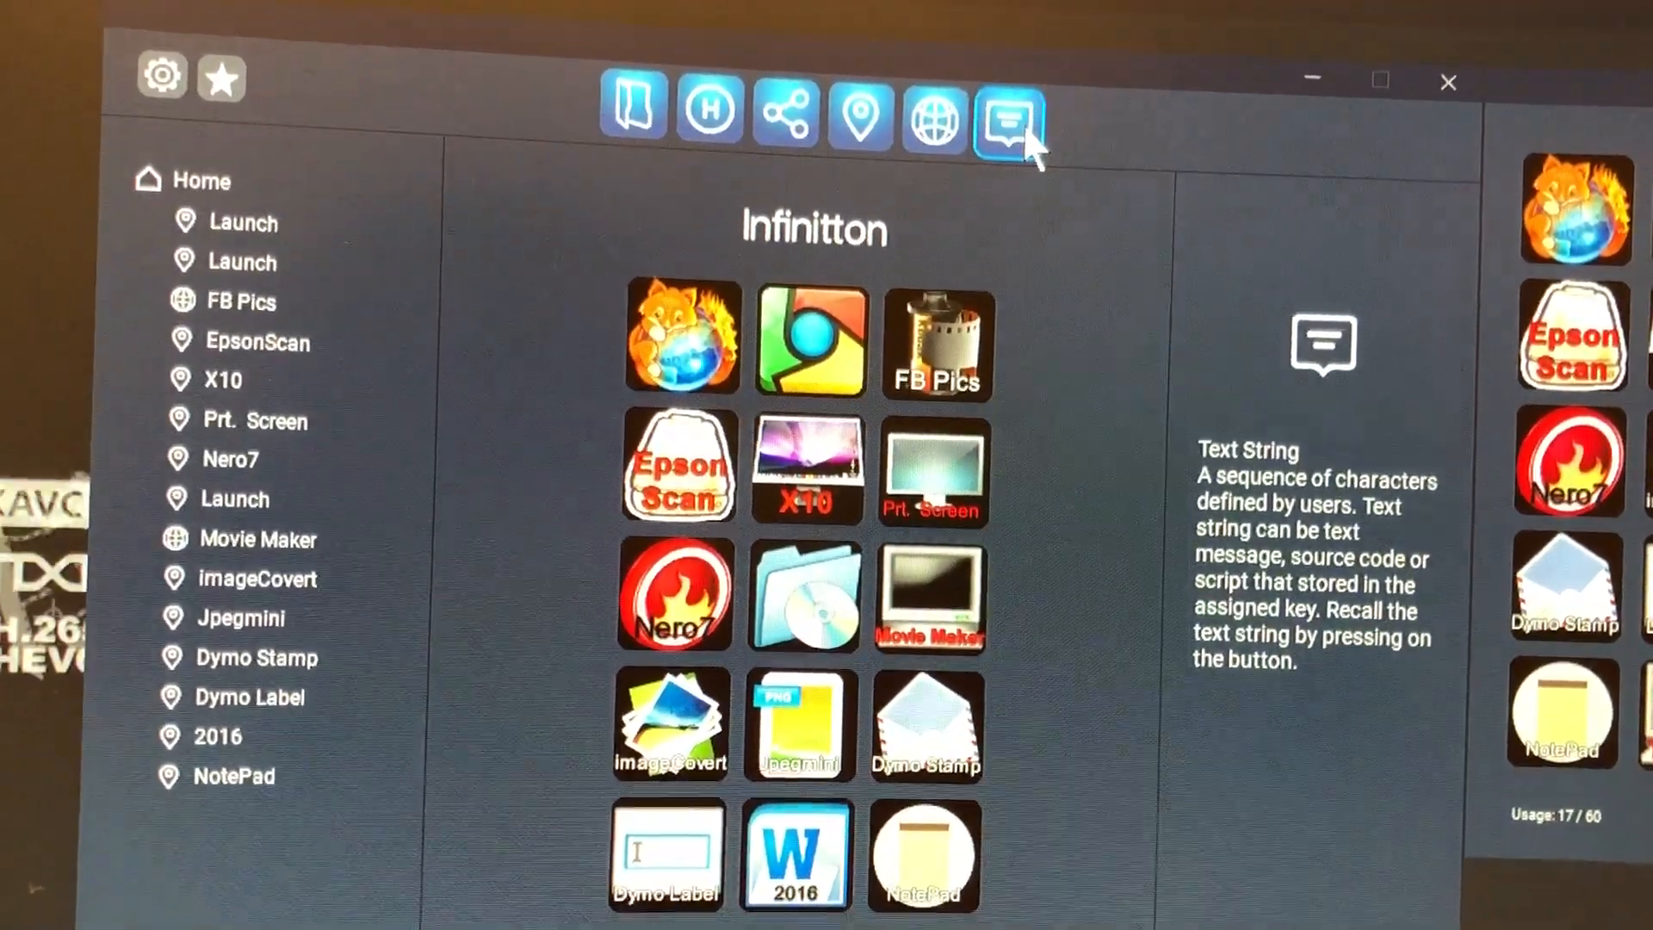